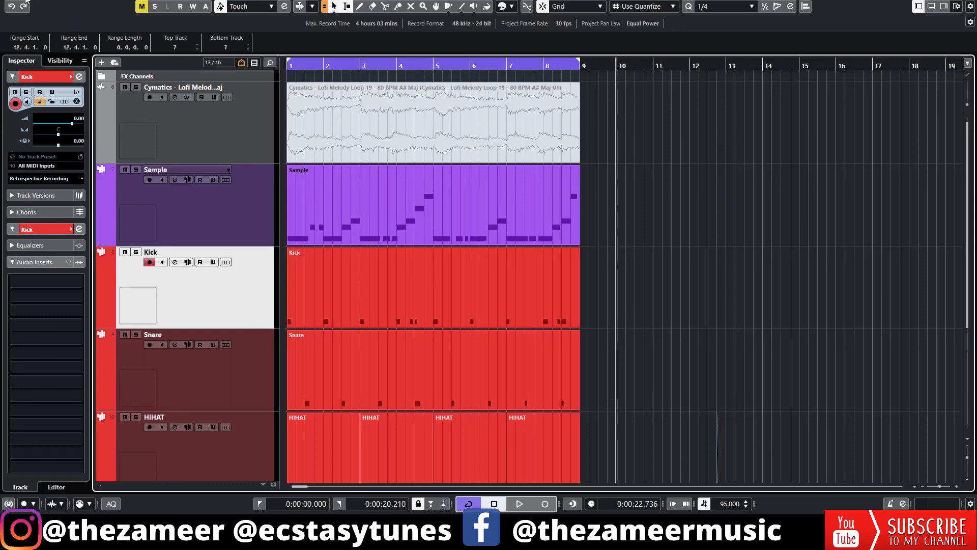
Visit the Editing page of Preferences twice and close it without changes
{"action": "left_click", "coordinate": [63, 367]}
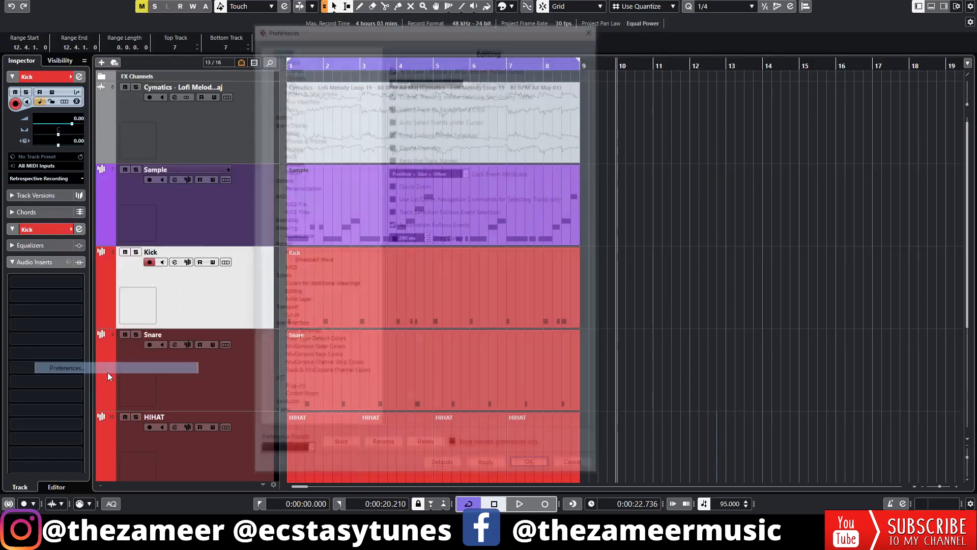
{"action": "left_click", "coordinate": [65, 368]}
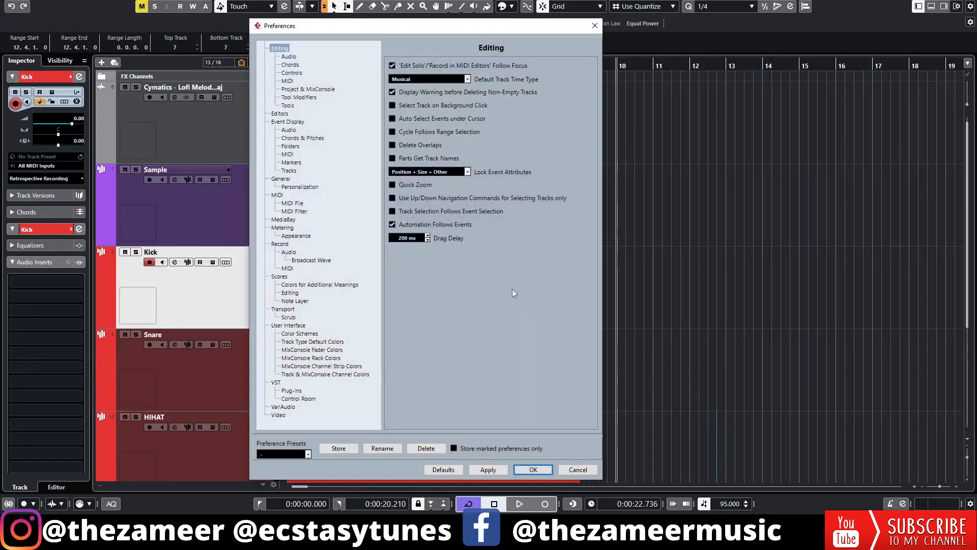
{"action": "mouse_move", "coordinate": [491, 138]}
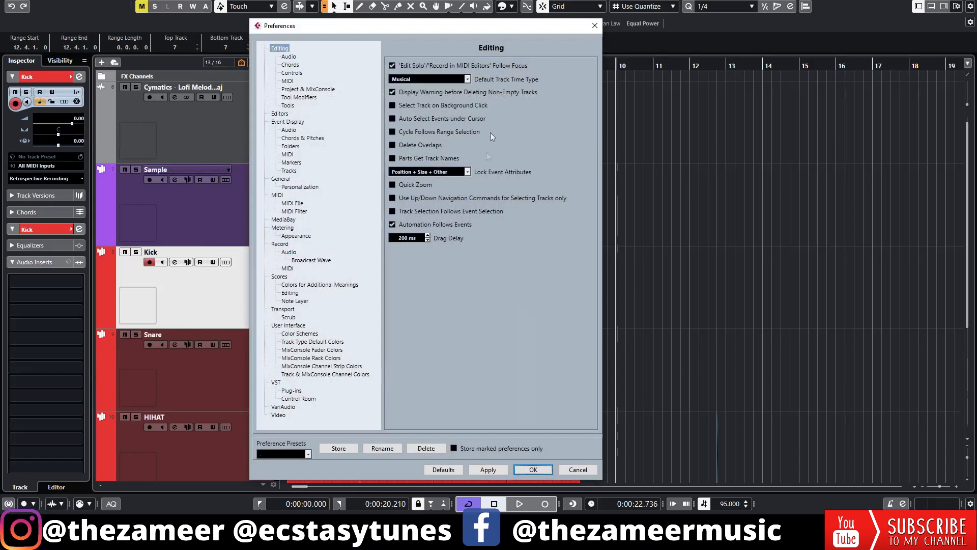
{"action": "mouse_move", "coordinate": [414, 204]}
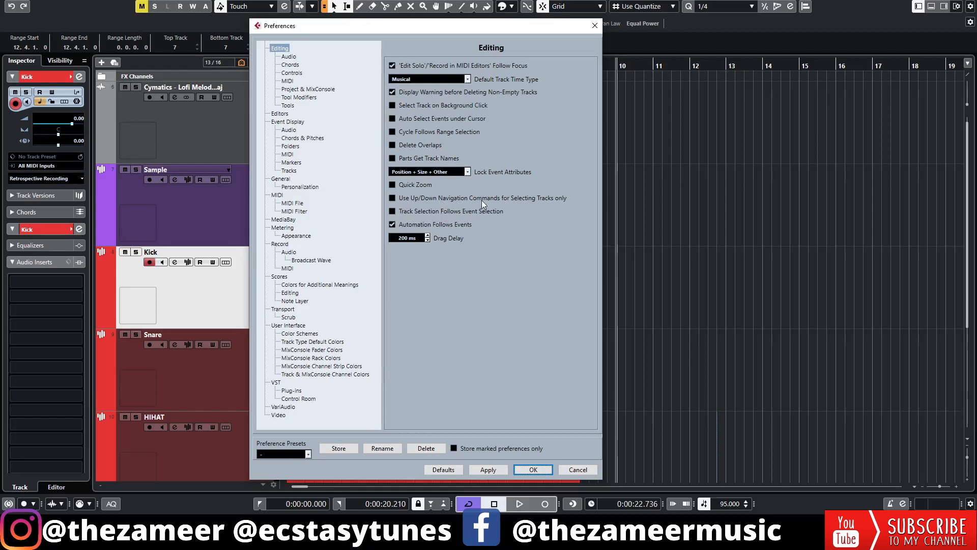
{"action": "mouse_move", "coordinate": [523, 206]}
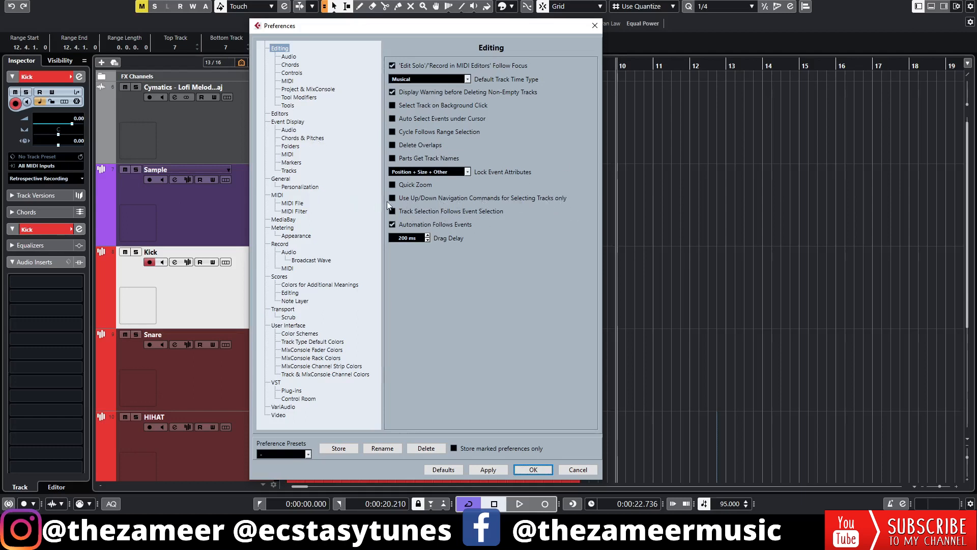
{"action": "left_click", "coordinate": [532, 469]}
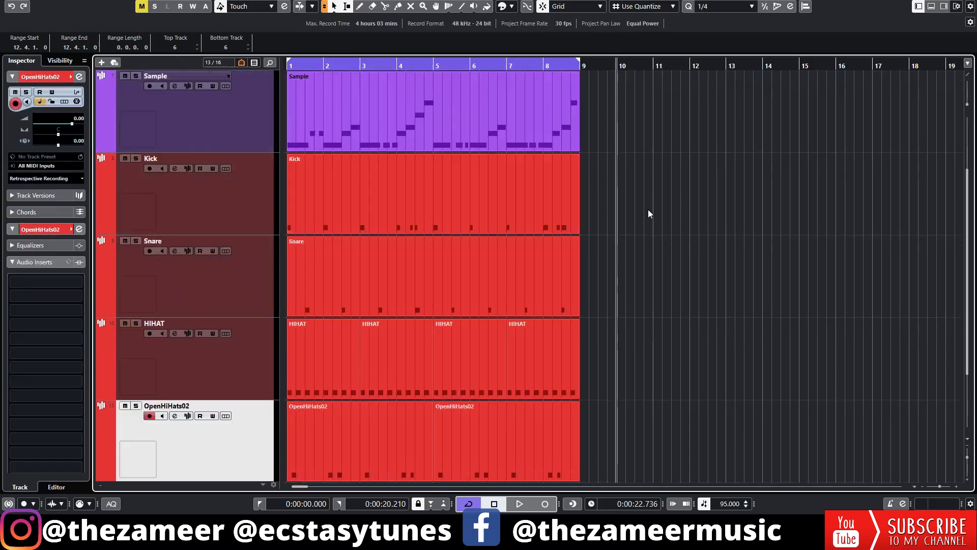
{"action": "left_click", "coordinate": [181, 75]}
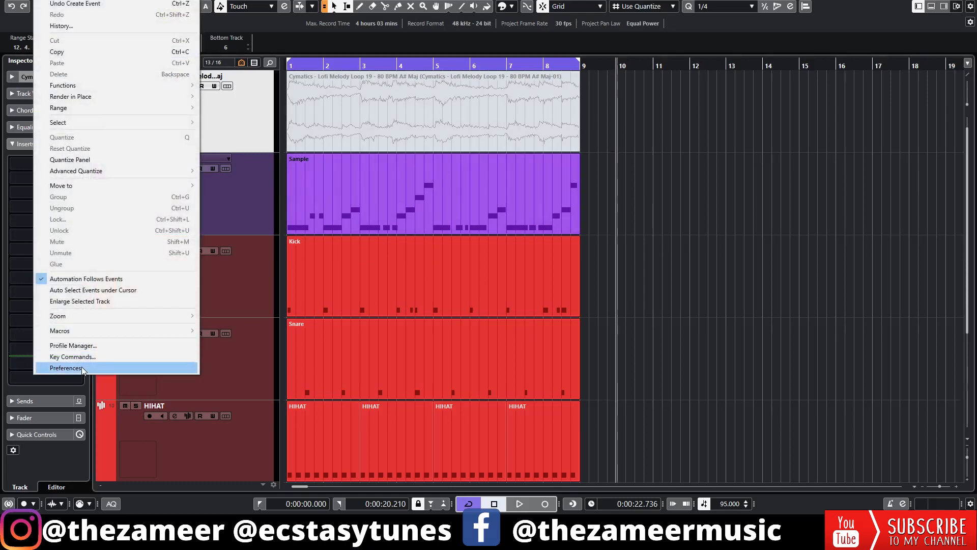
{"action": "left_click", "coordinate": [67, 367]}
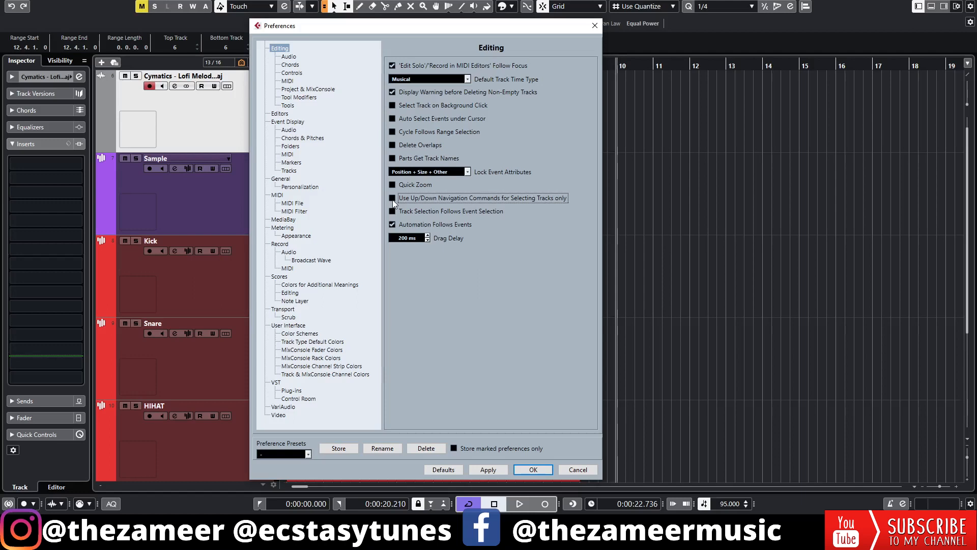
{"action": "mouse_move", "coordinate": [652, 504]}
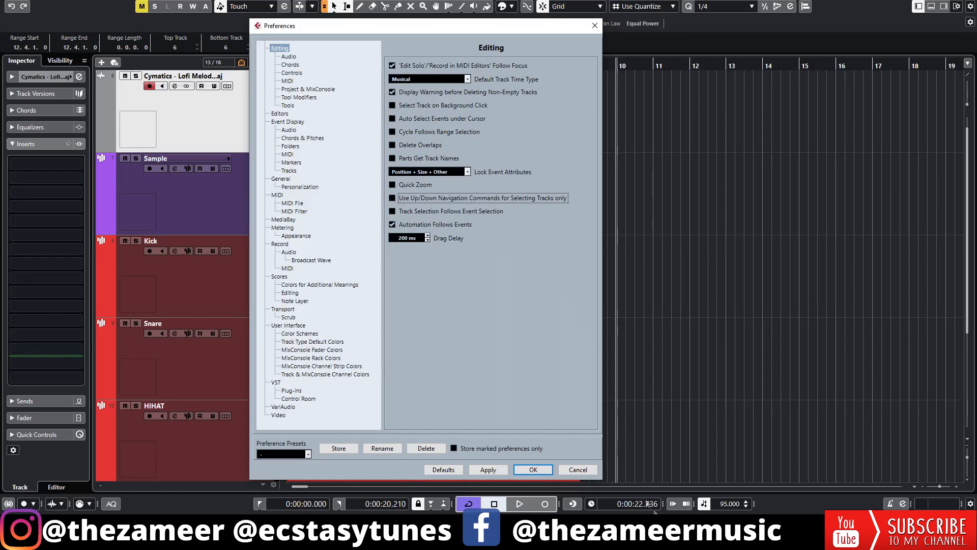
{"action": "left_click", "coordinate": [532, 469]}
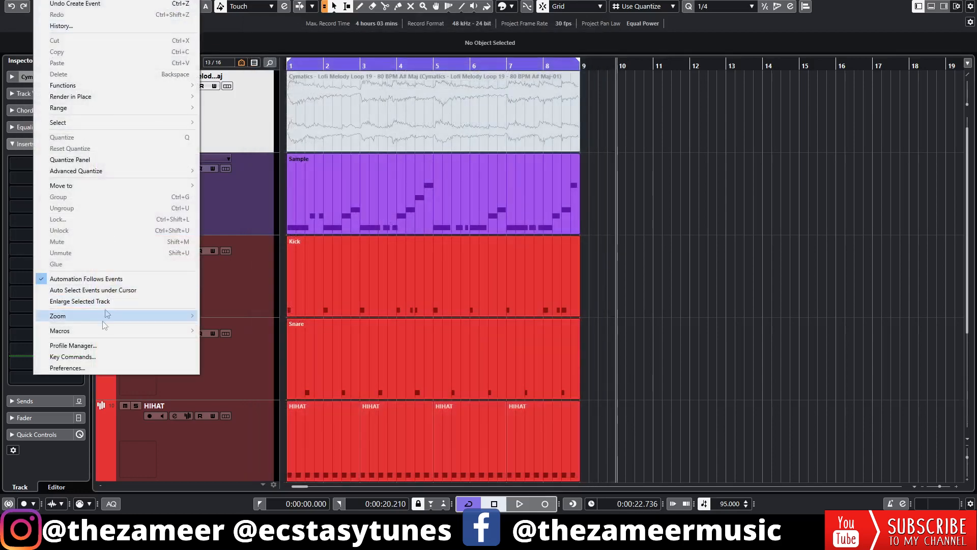
In Key Commands, select Preferences > 'Editing - Use Up/Down Navigation Commands for Selecting Tracks only'
{"action": "left_click", "coordinate": [72, 356]}
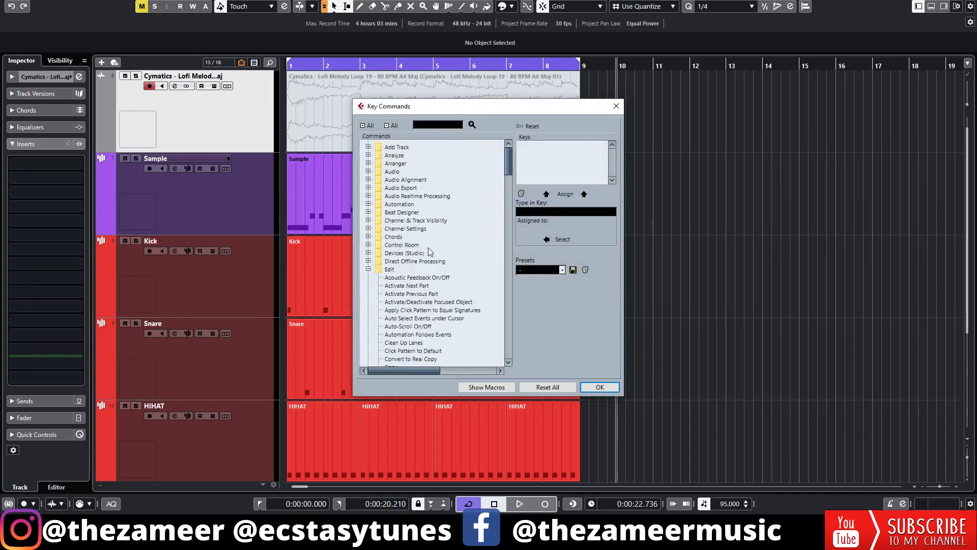
{"action": "left_click", "coordinate": [390, 269]}
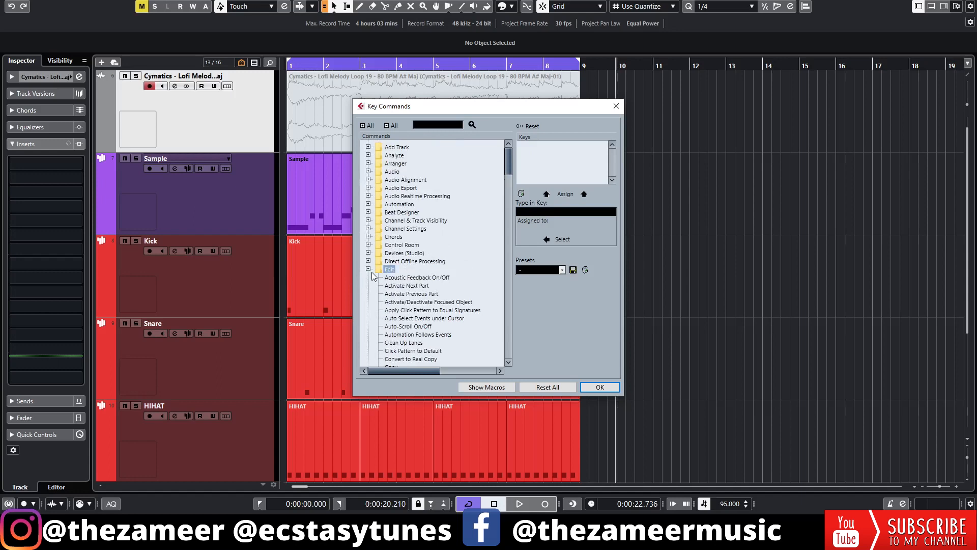
{"action": "scroll", "scroll_direction": "down", "scroll_amount": 3}
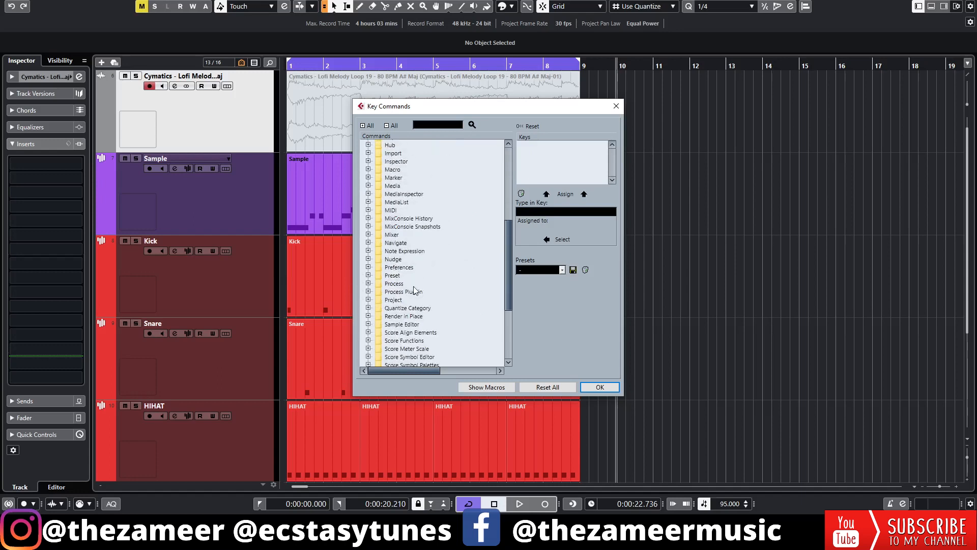
{"action": "left_click", "coordinate": [368, 222]}
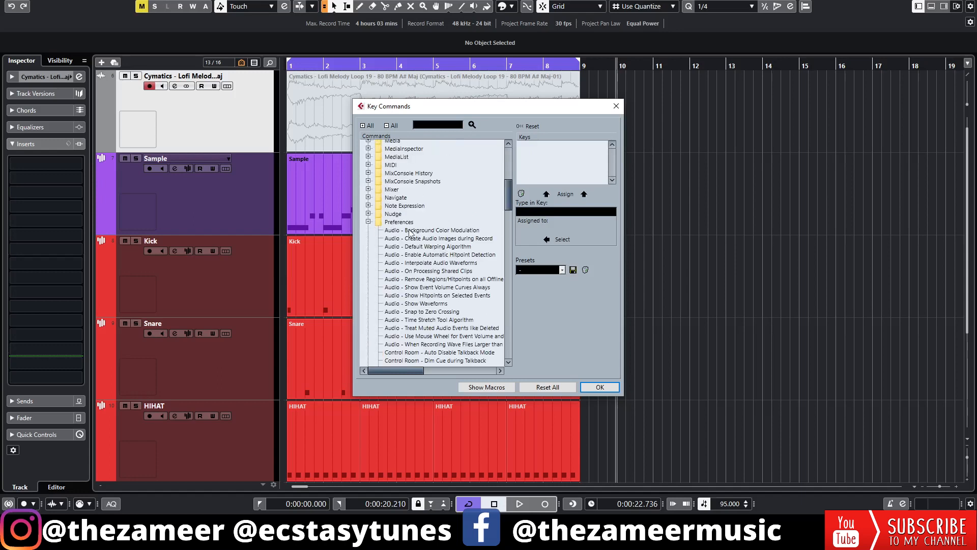
{"action": "scroll", "scroll_direction": "down", "scroll_amount": 3}
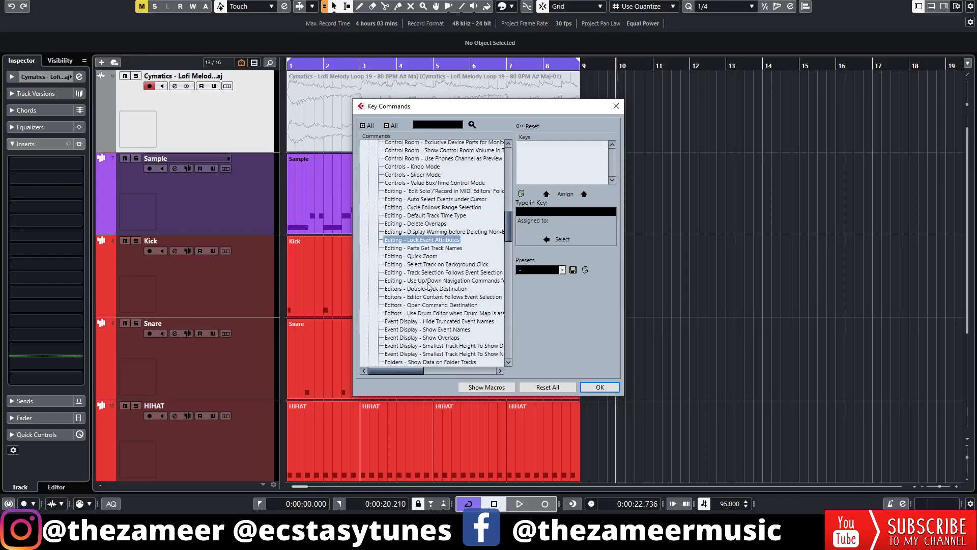
{"action": "left_click", "coordinate": [443, 279]}
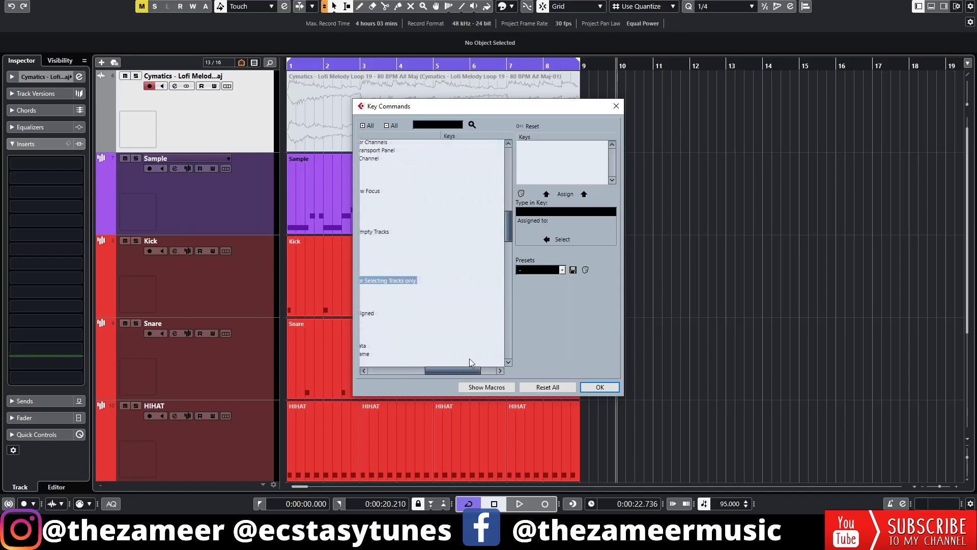
{"action": "scroll", "scroll_direction": "down", "scroll_amount": 3}
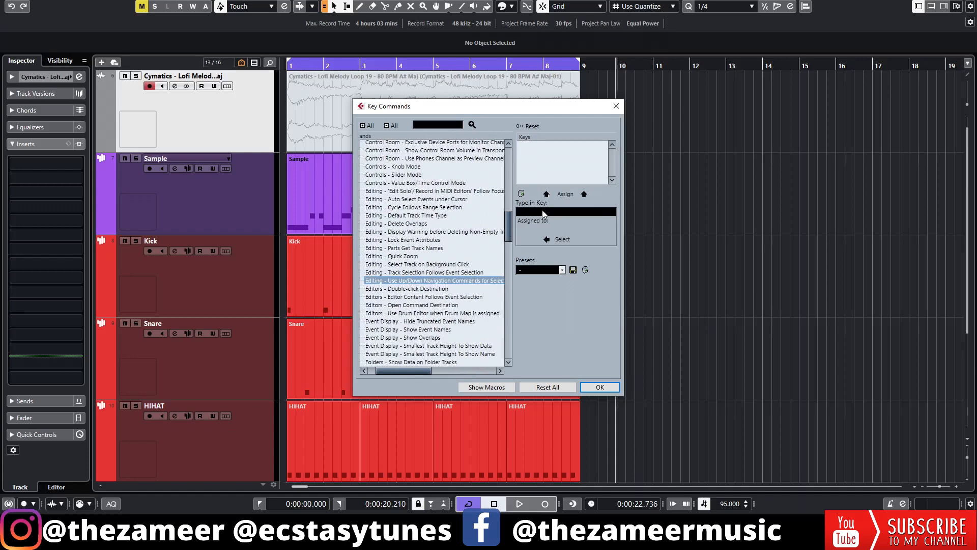
Assign Alt+T to the up/down navigation tracks-only preference and confirm with OK
{"action": "left_click", "coordinate": [564, 211]}
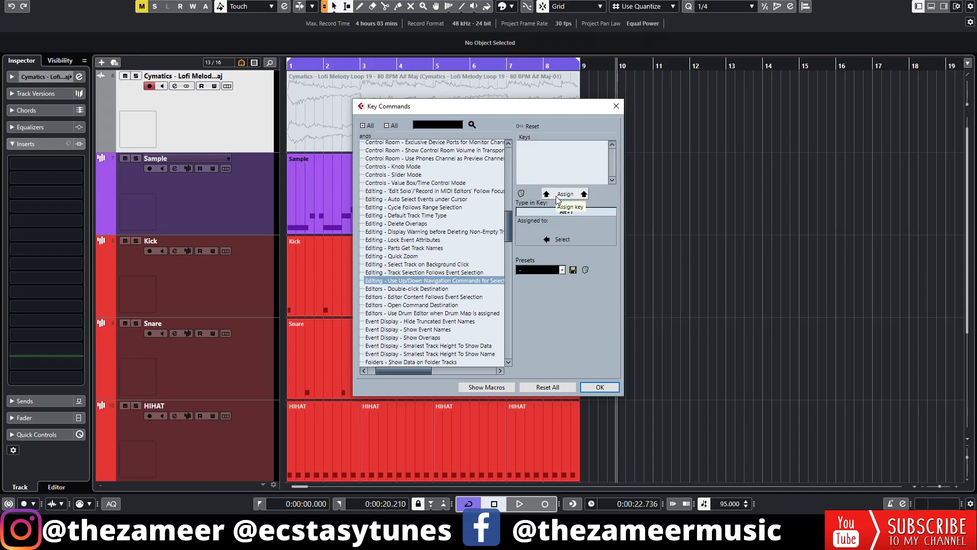
{"action": "type", "text": "Alt+T"}
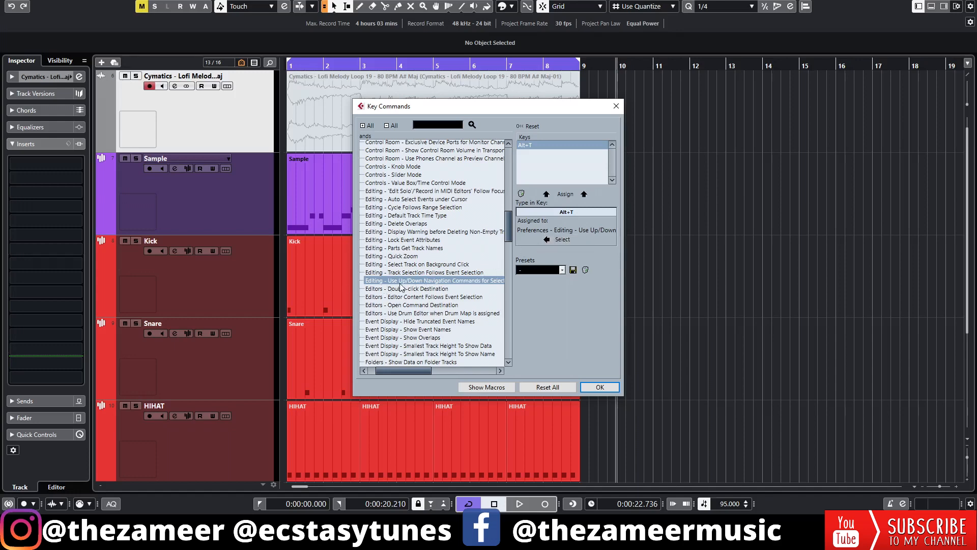
{"action": "left_click", "coordinate": [598, 387]}
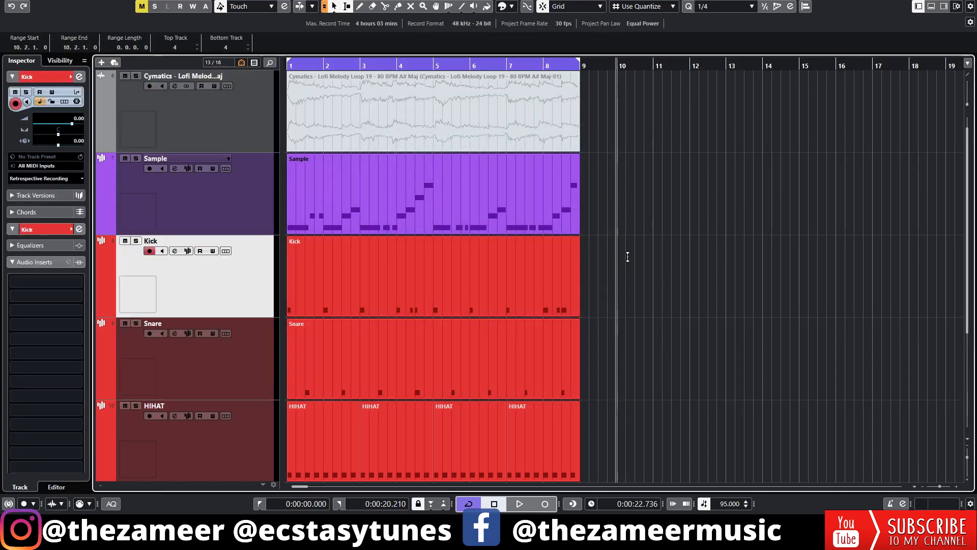
{"action": "left_click", "coordinate": [152, 323]}
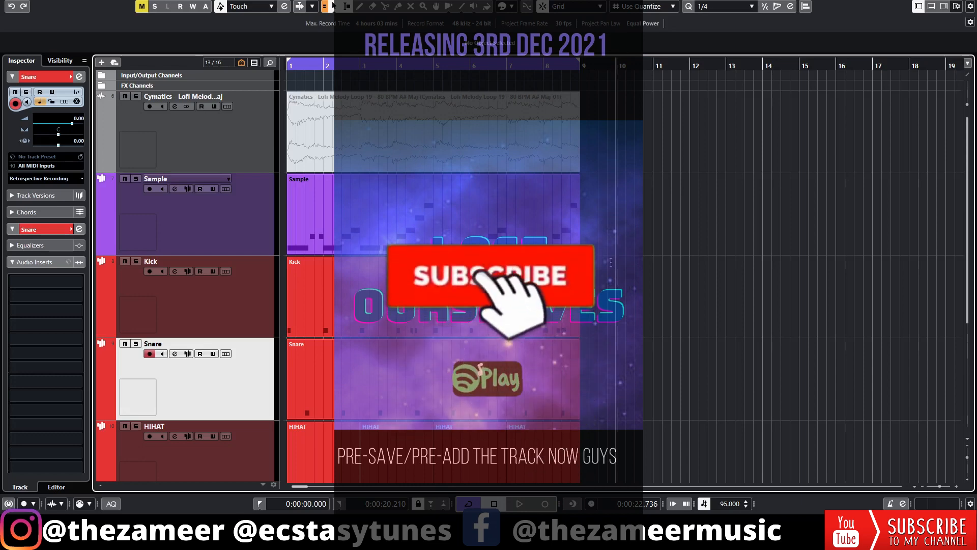
{"action": "left_click", "coordinate": [488, 277]}
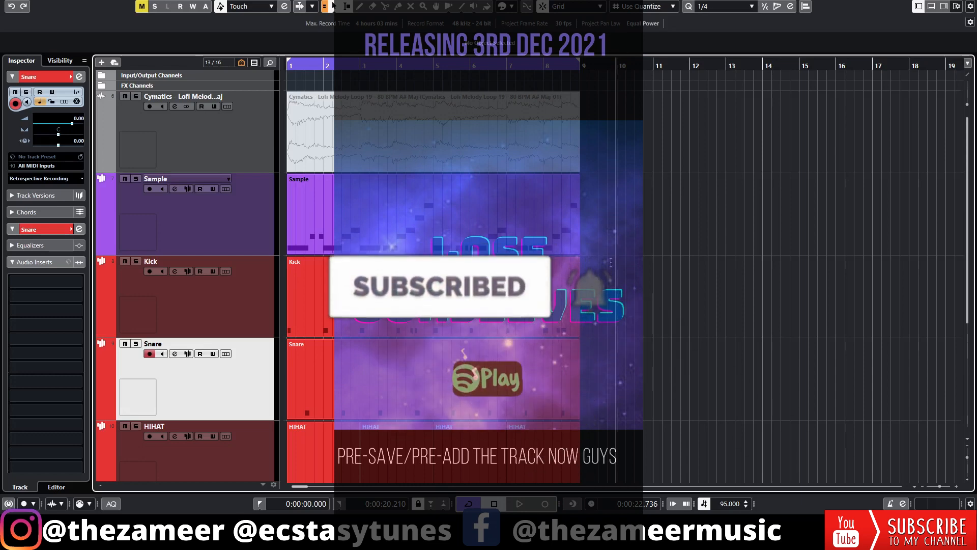